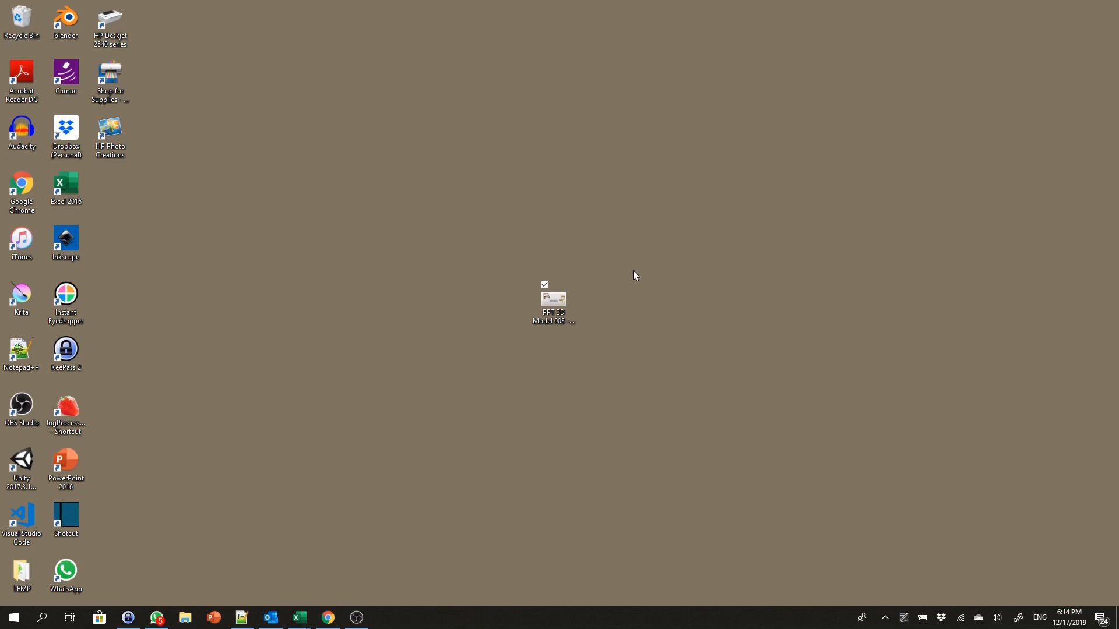
- Open the 'PPT 3D Model 003' presentation from the desktop in PowerPoint
double_click(552, 300)
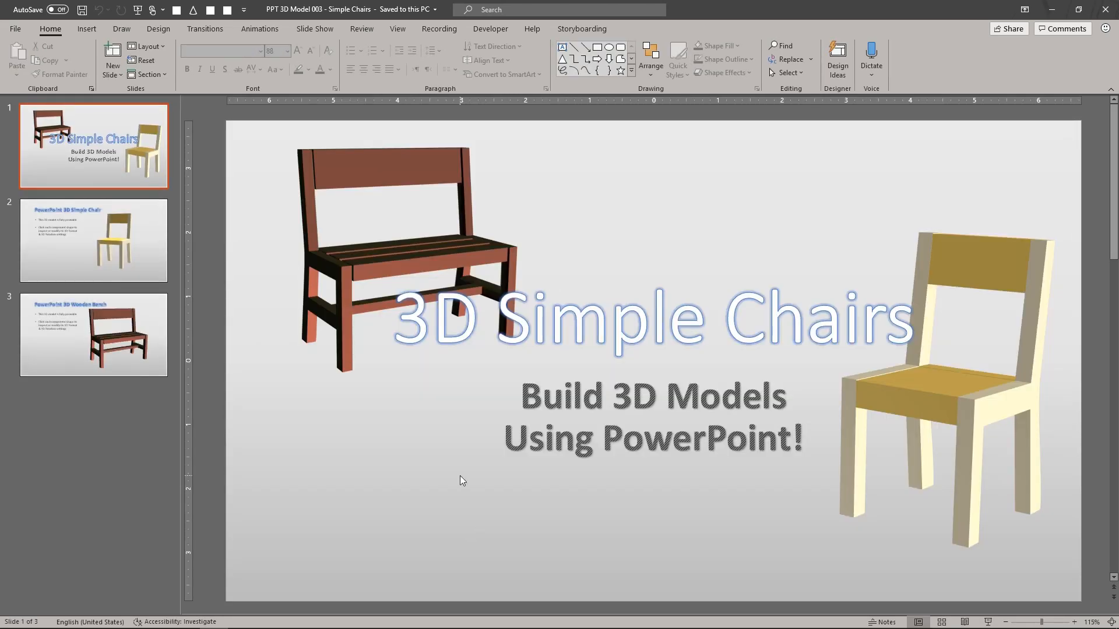
mouse_move(168, 235)
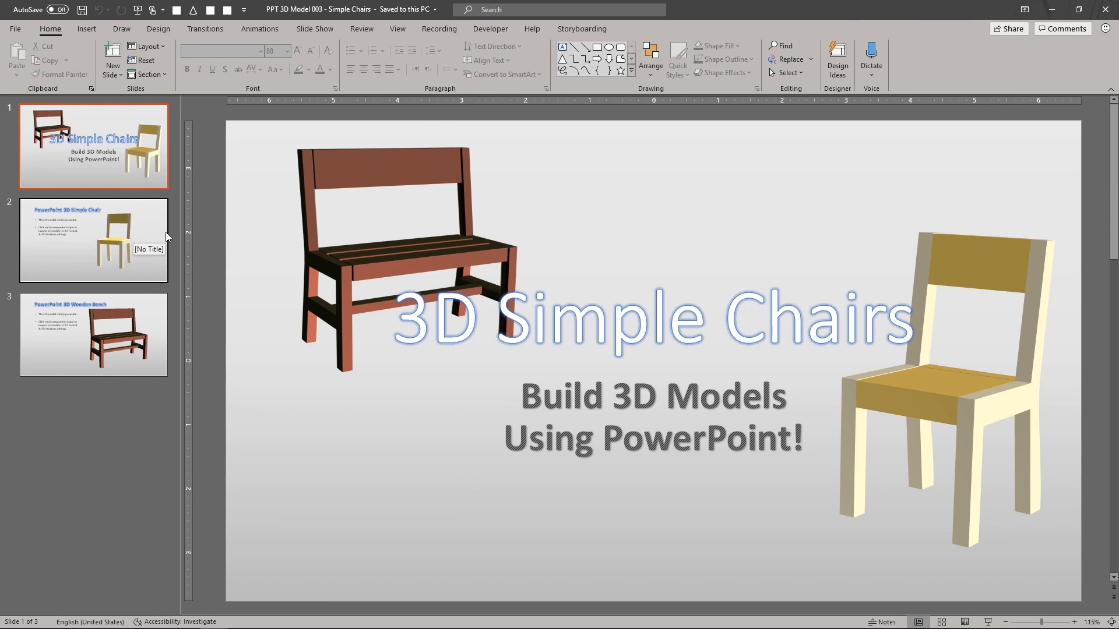
mouse_move(168, 279)
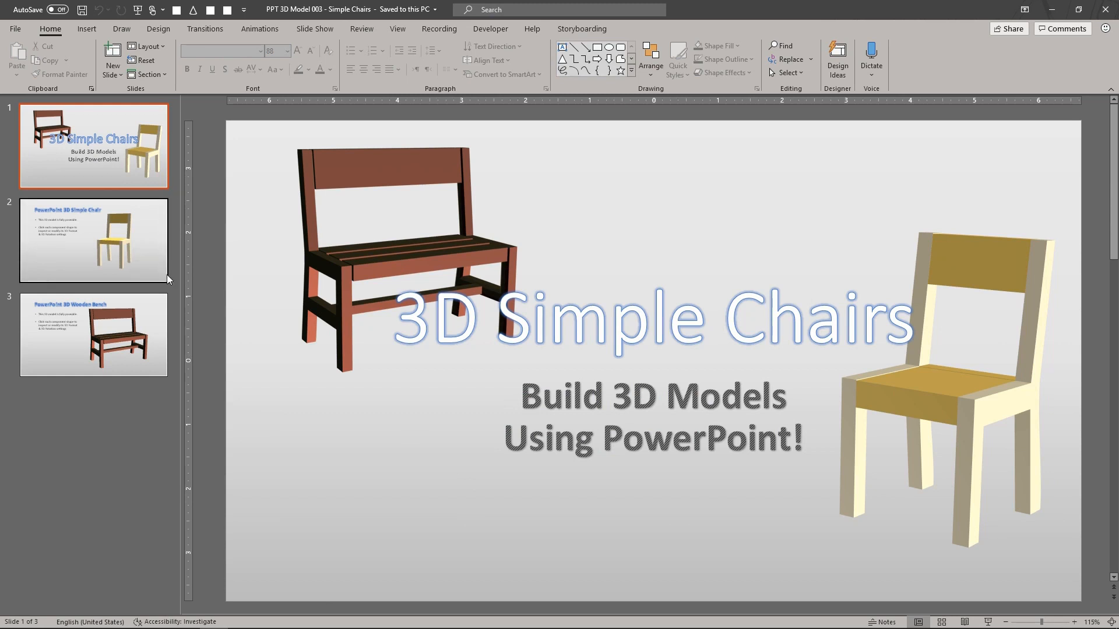
mouse_move(158, 272)
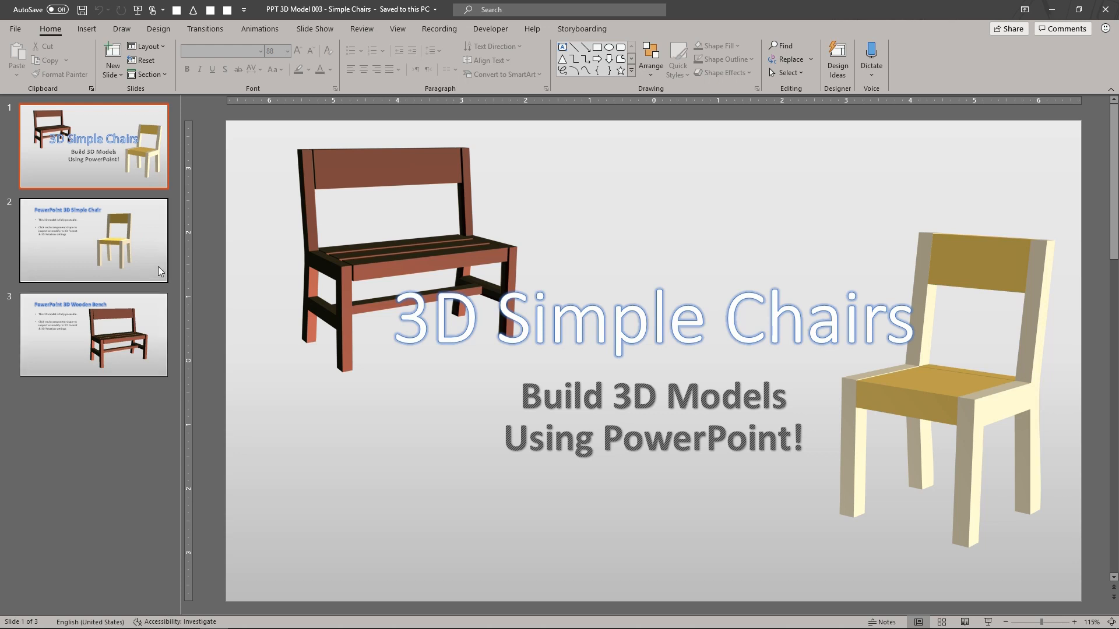
- Preview the wooden bench on slide 3, then settle on slide 2 with the simple chair
left_click(93, 240)
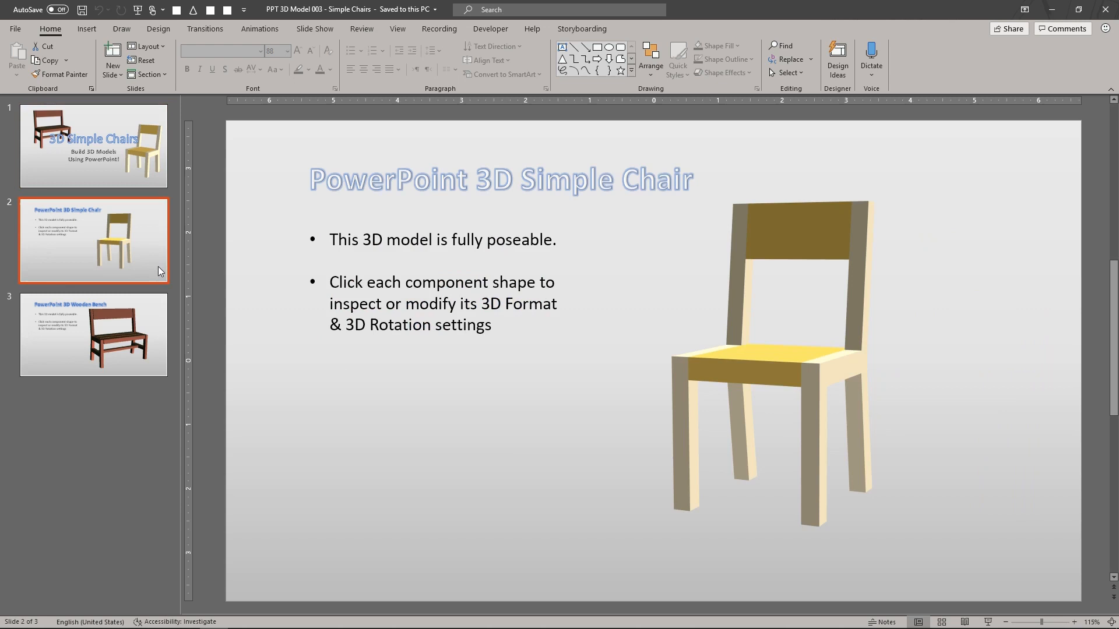
mouse_move(157, 312)
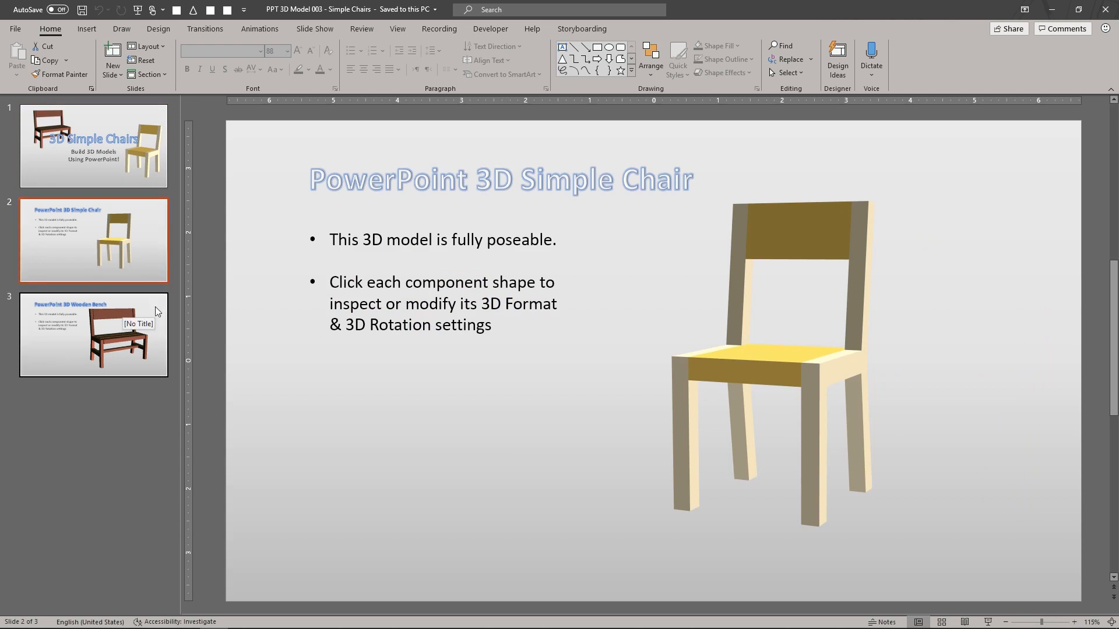
left_click(93, 334)
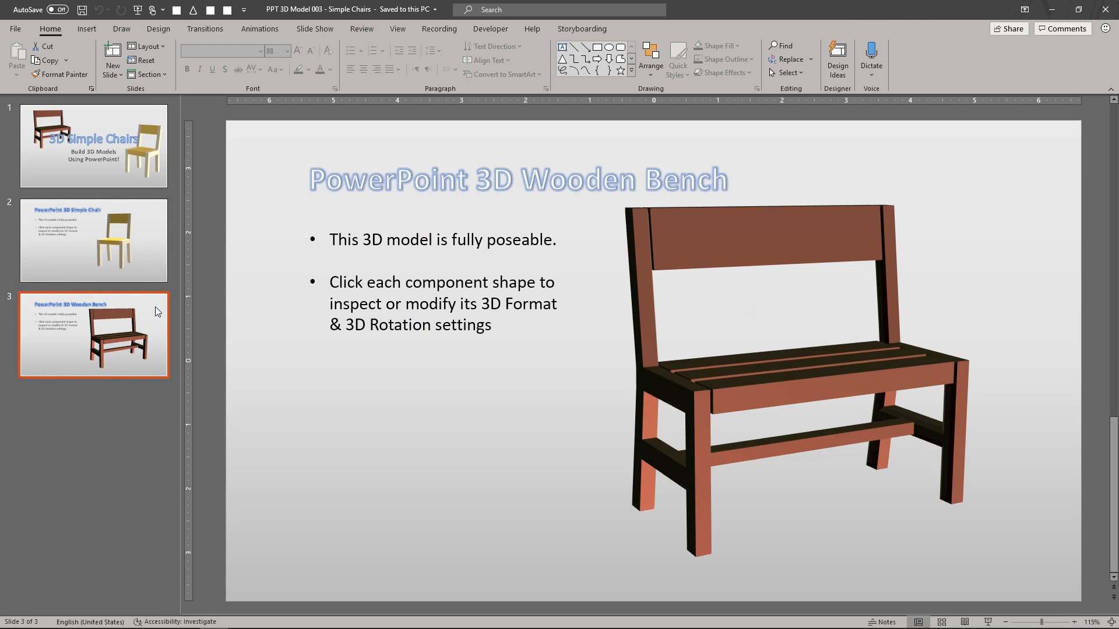
mouse_move(163, 256)
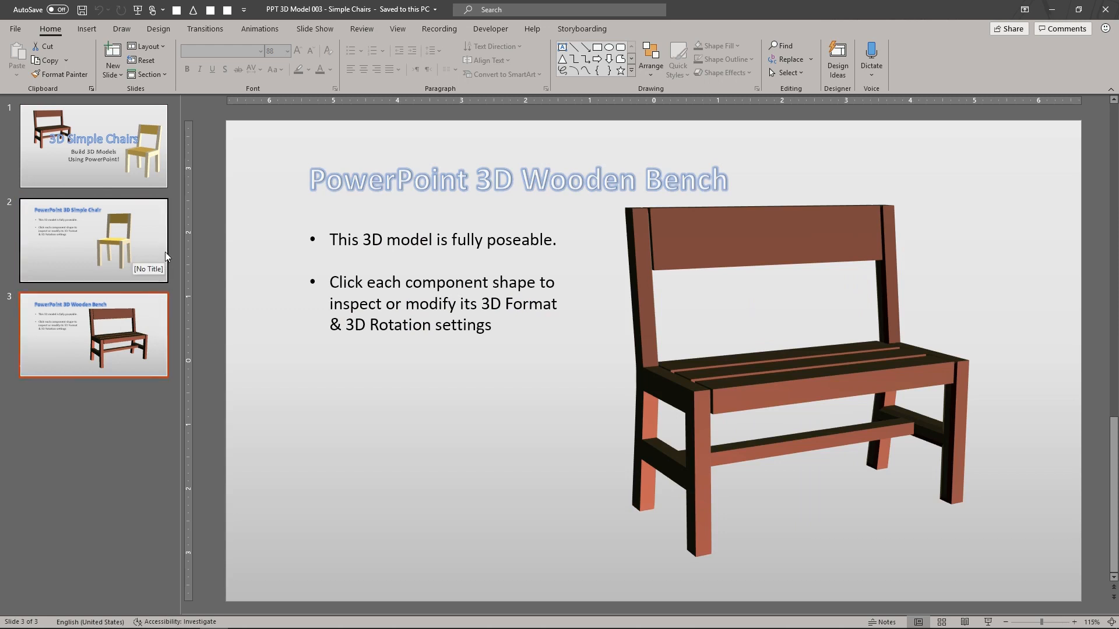
left_click(93, 240)
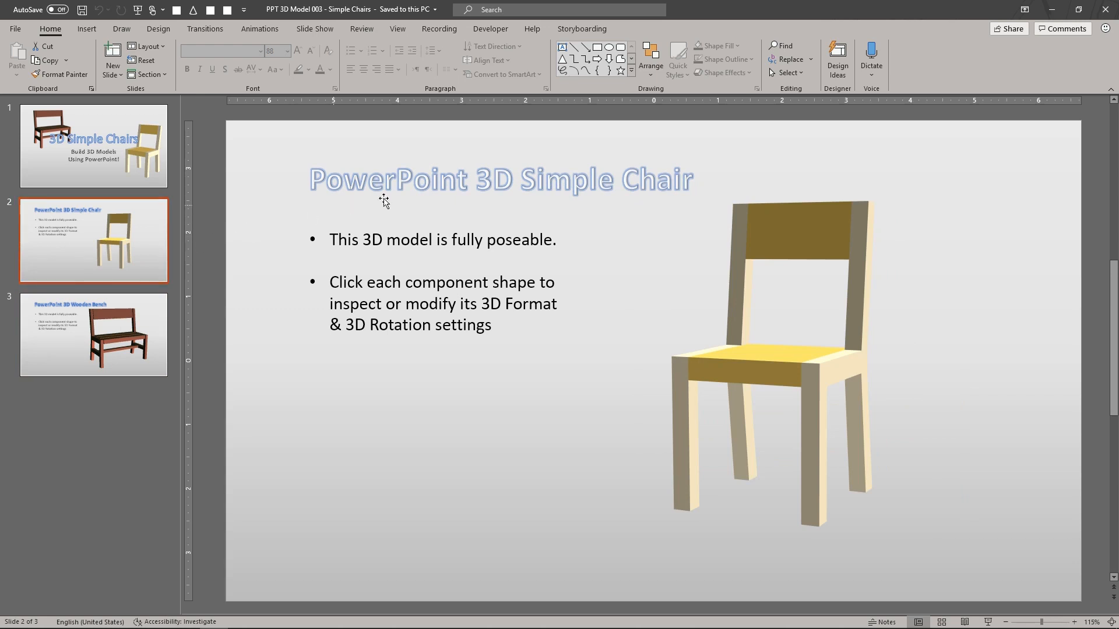
mouse_move(788, 72)
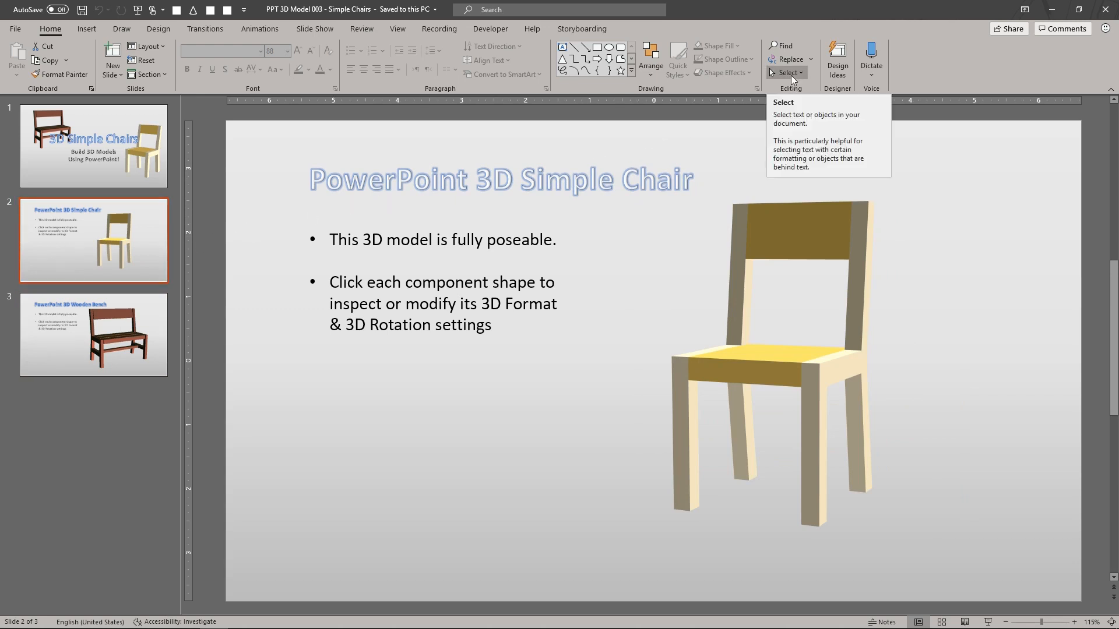
- Show the Selection Pane beside the chair and select its Right Side piece for formatting
left_click(788, 72)
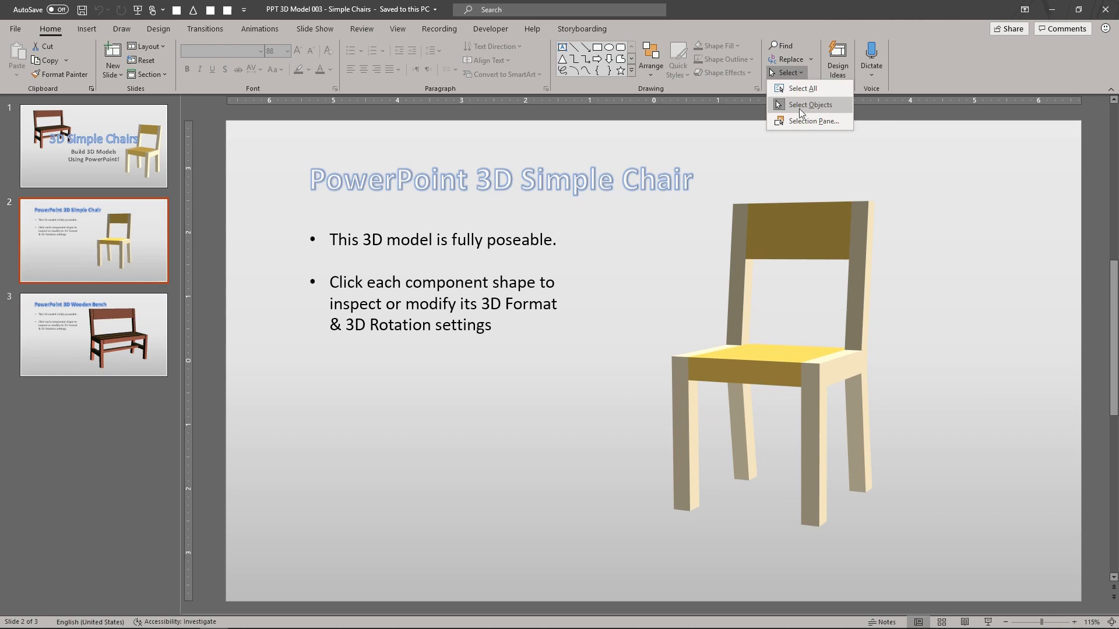
left_click(813, 120)
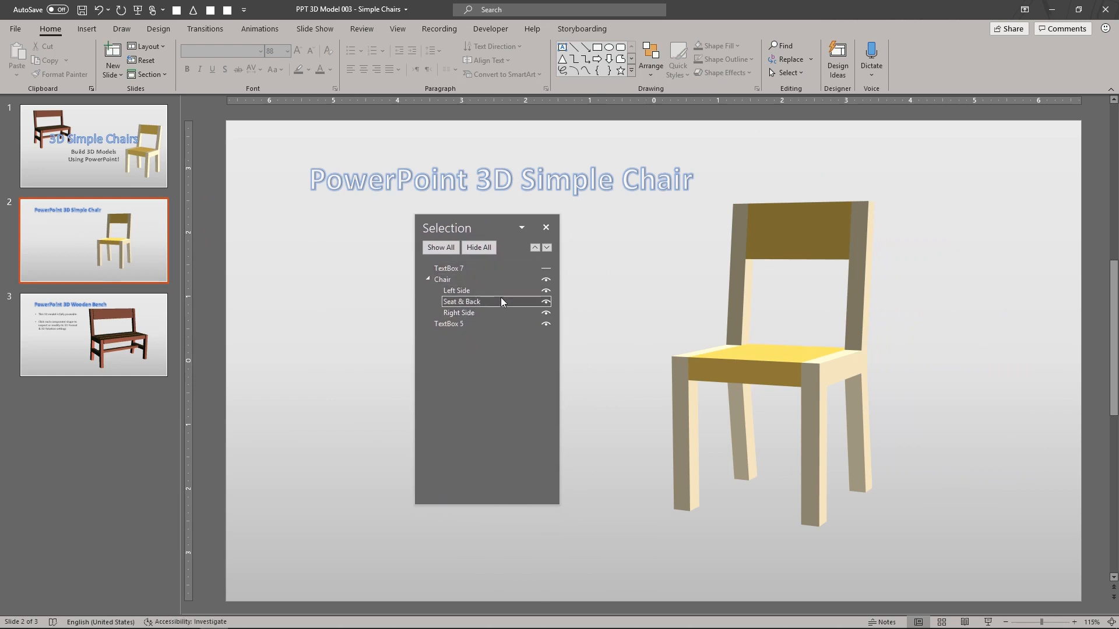
left_click_drag(471, 227, 444, 227)
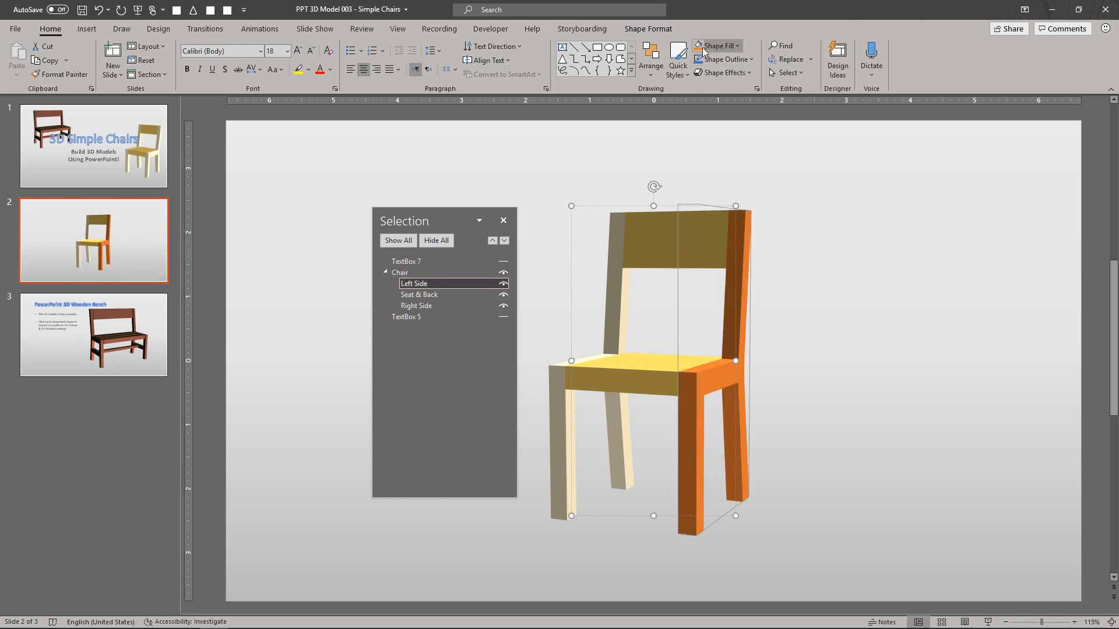
left_click(419, 294)
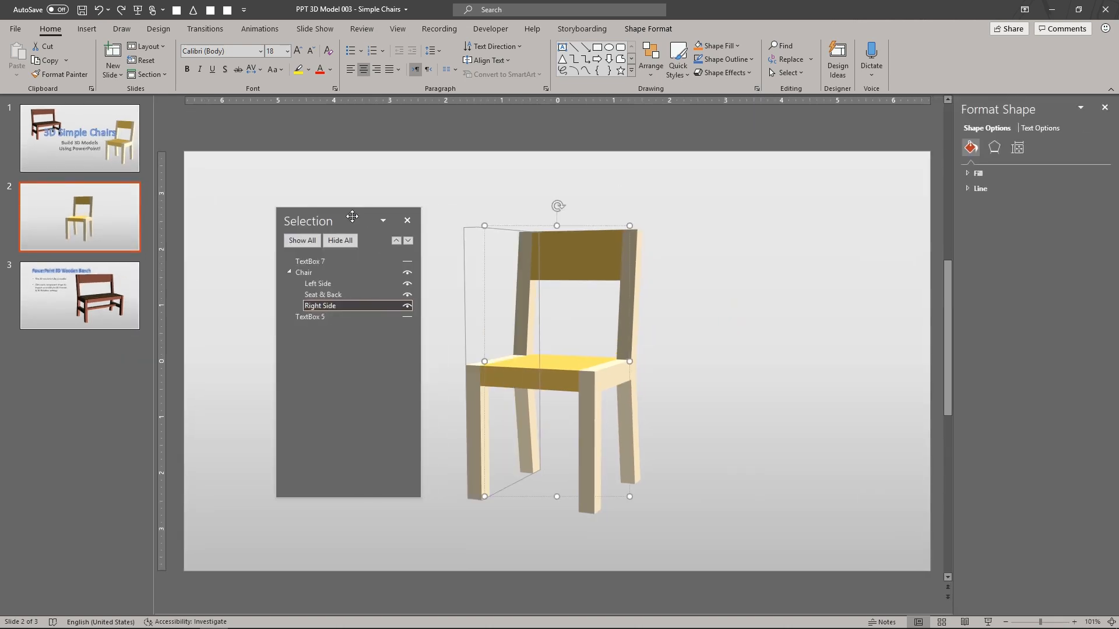
- Remove the 3-D rotation from the Right Side piece via the rotation presets under Effects
left_click(994, 148)
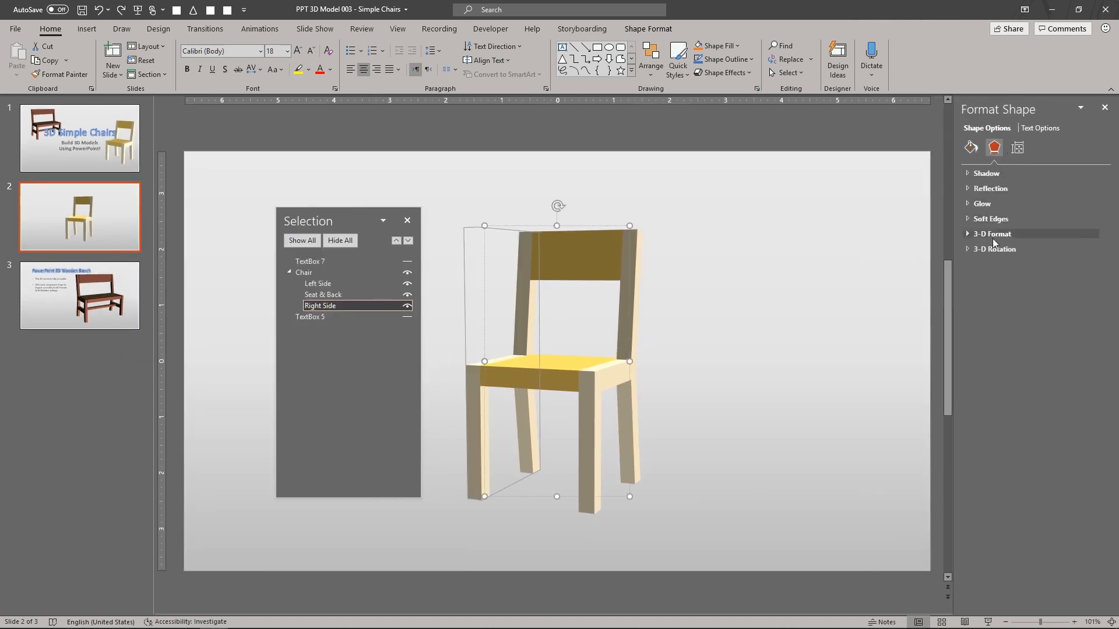
left_click(993, 248)
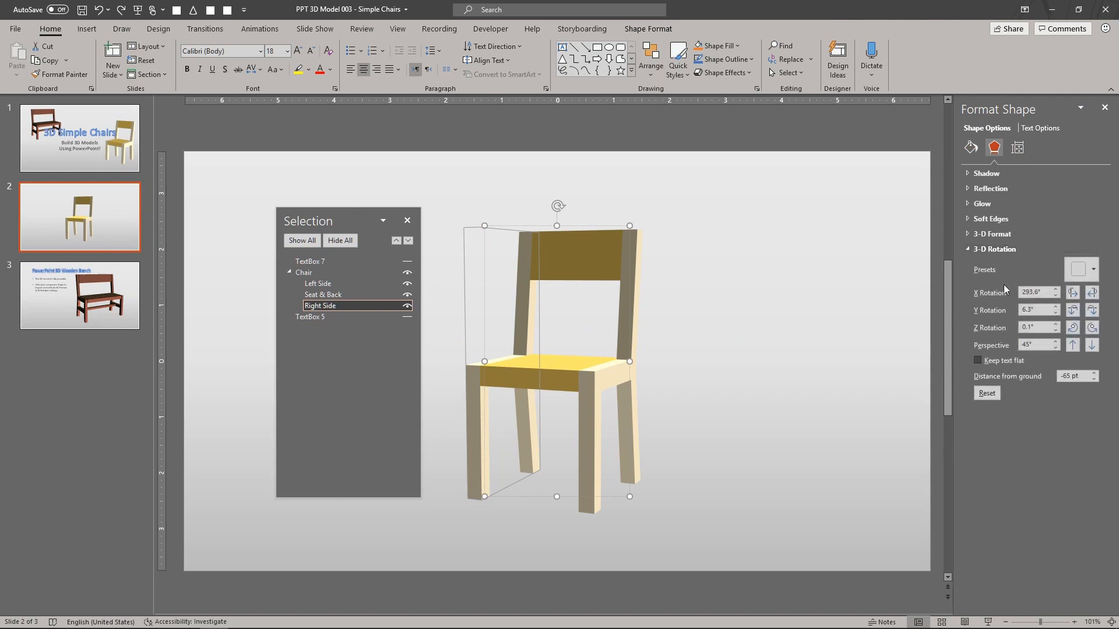
left_click(1082, 269)
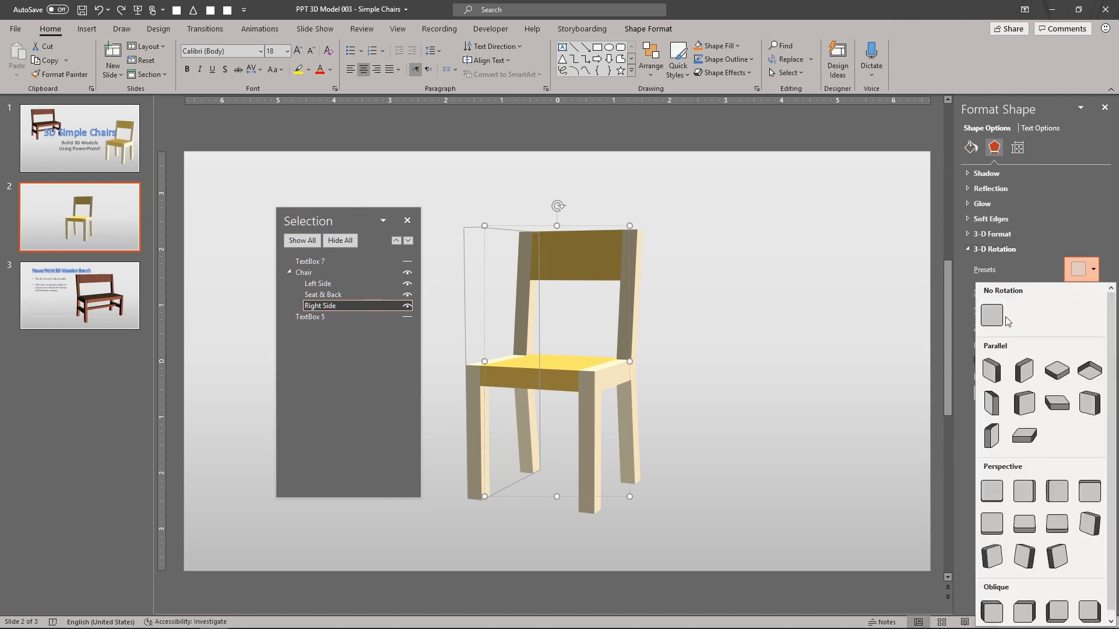
left_click(991, 315)
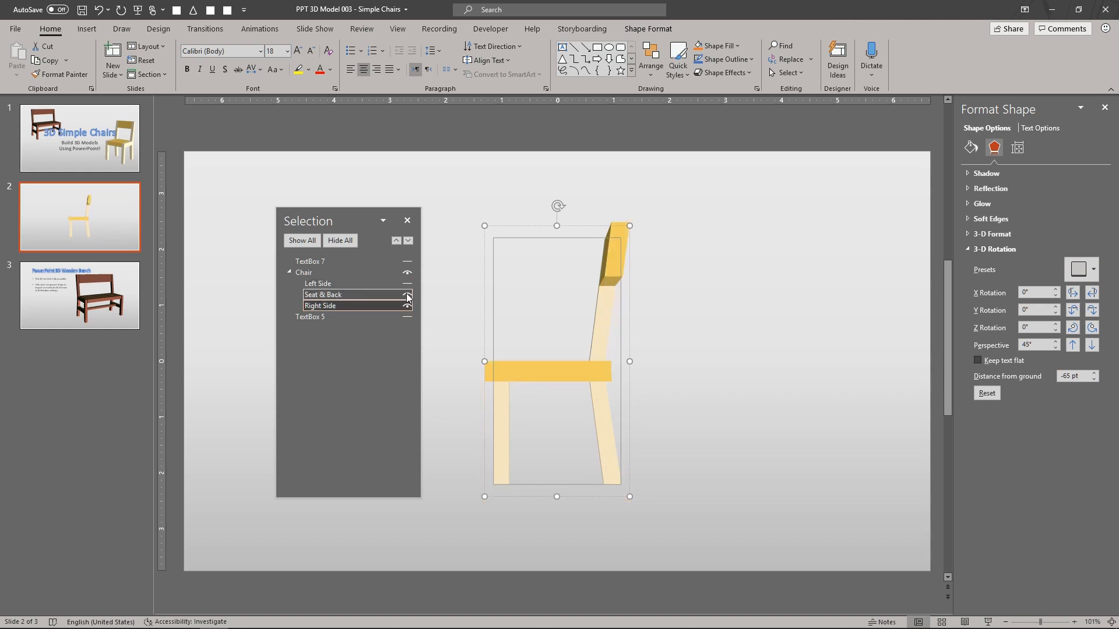
- Rebuild the Right Side's 3-D rotation to 305° X, 0° Y and Z, toggling Seat & Back visibility
left_click(406, 295)
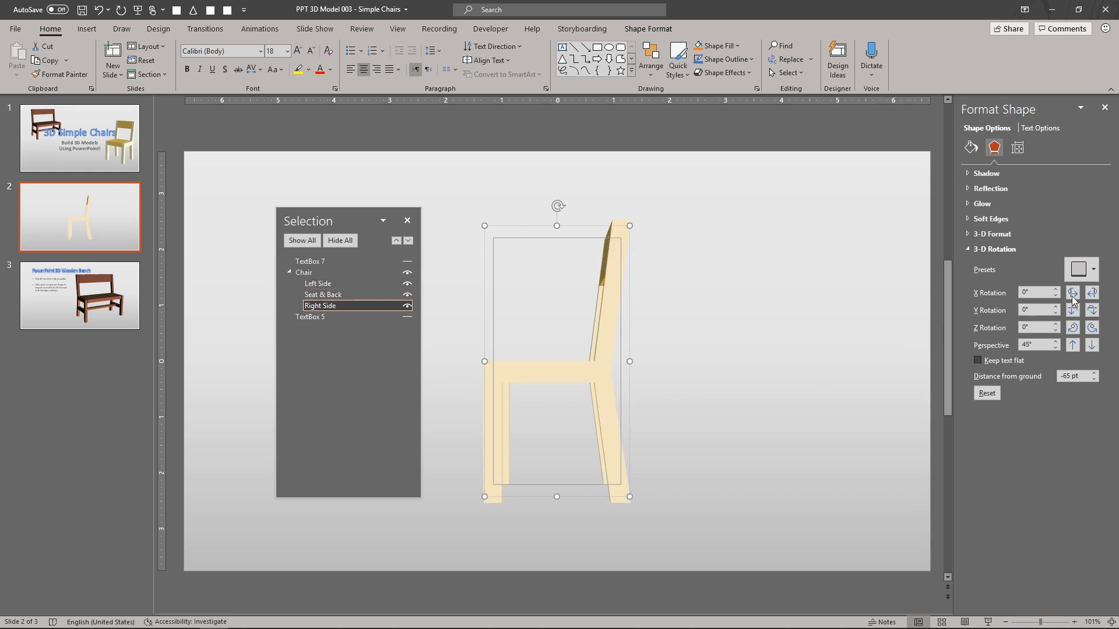
left_click(1090, 292)
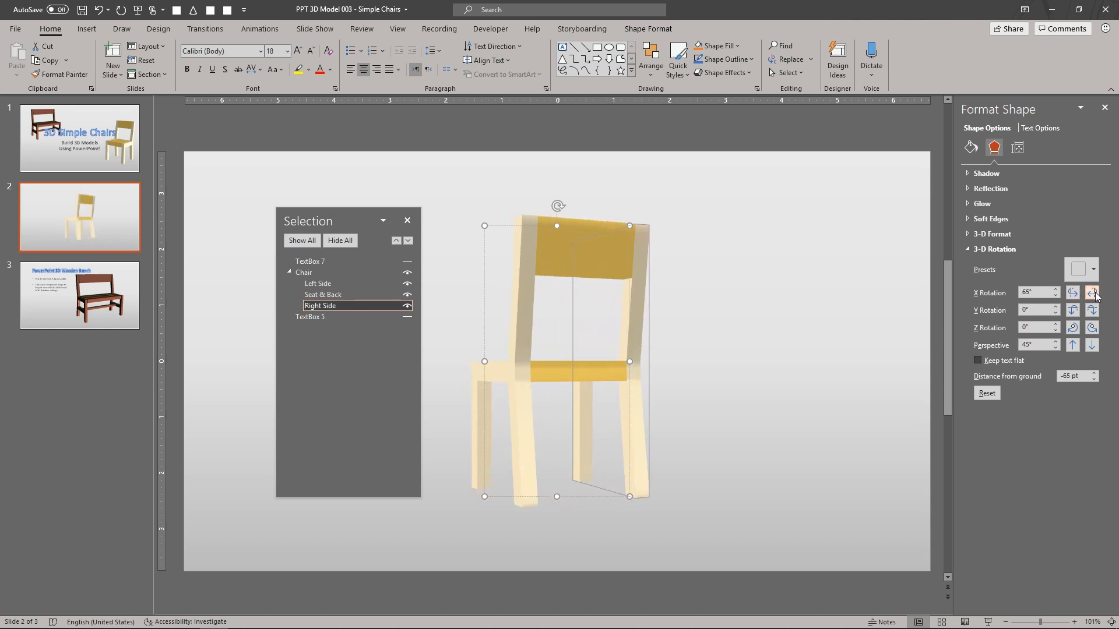
left_click(1072, 293)
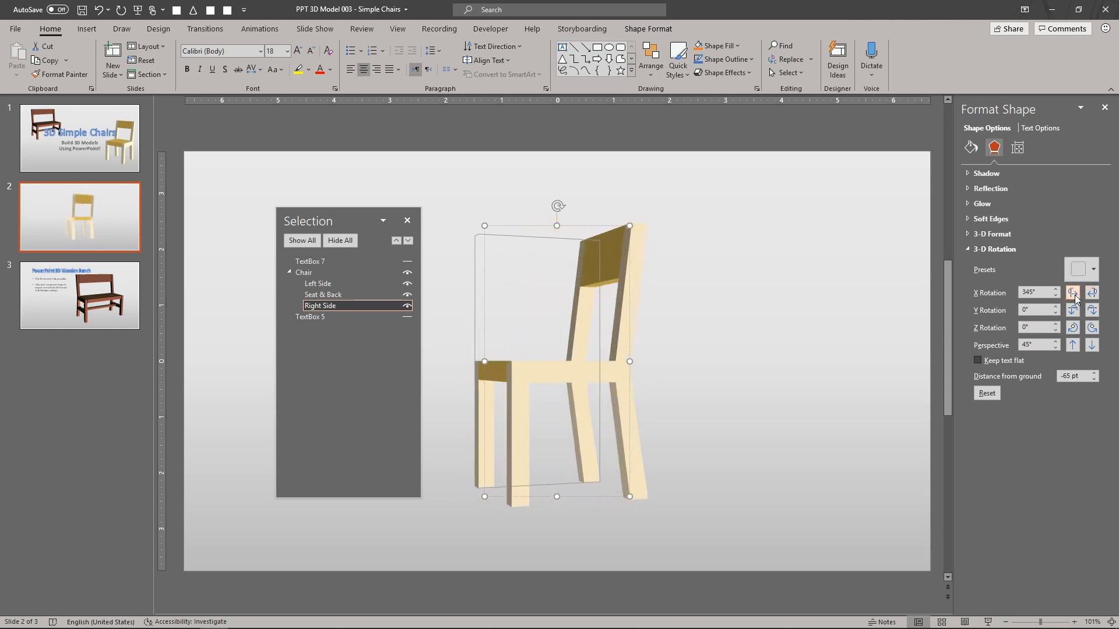
left_click(1072, 291)
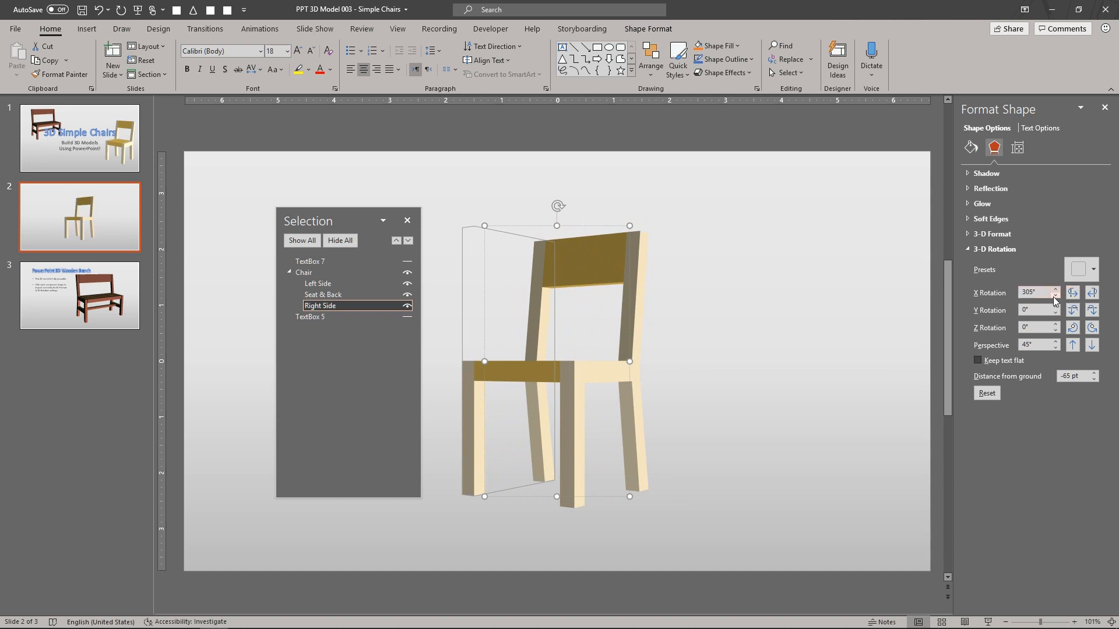
left_click(343, 295)
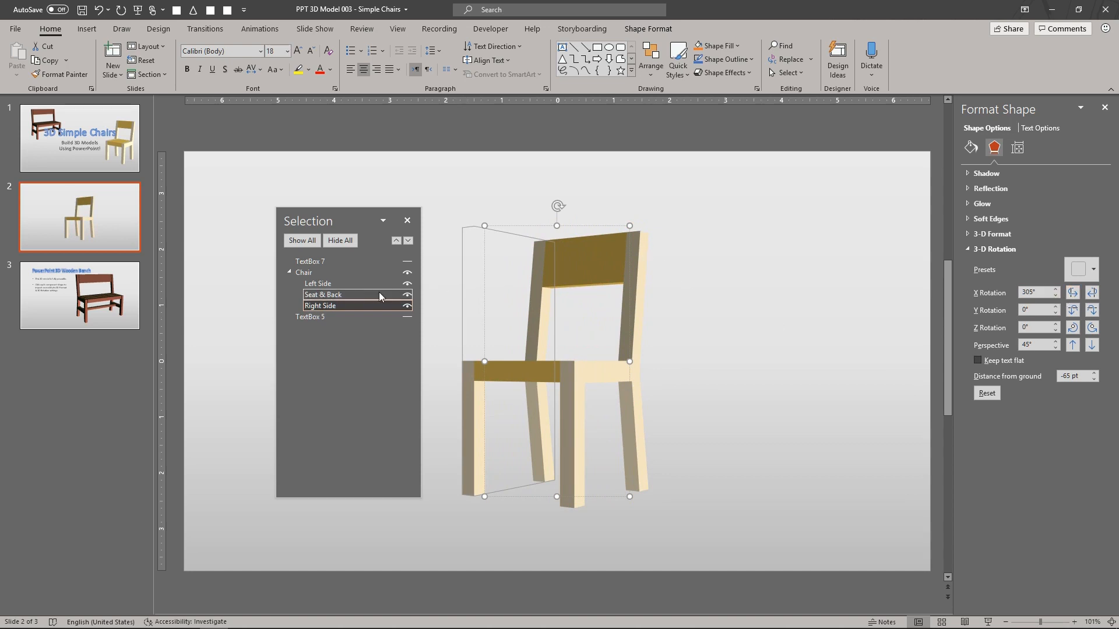
- Fill both chair side pieces with pale blue-grey
left_click(317, 283)
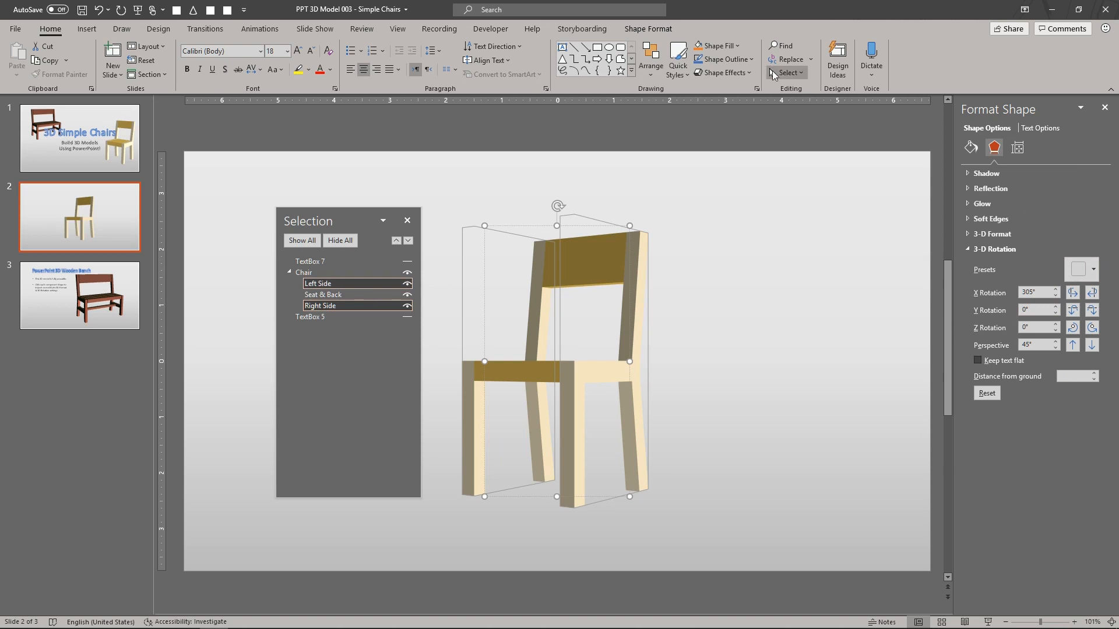
left_click(739, 45)
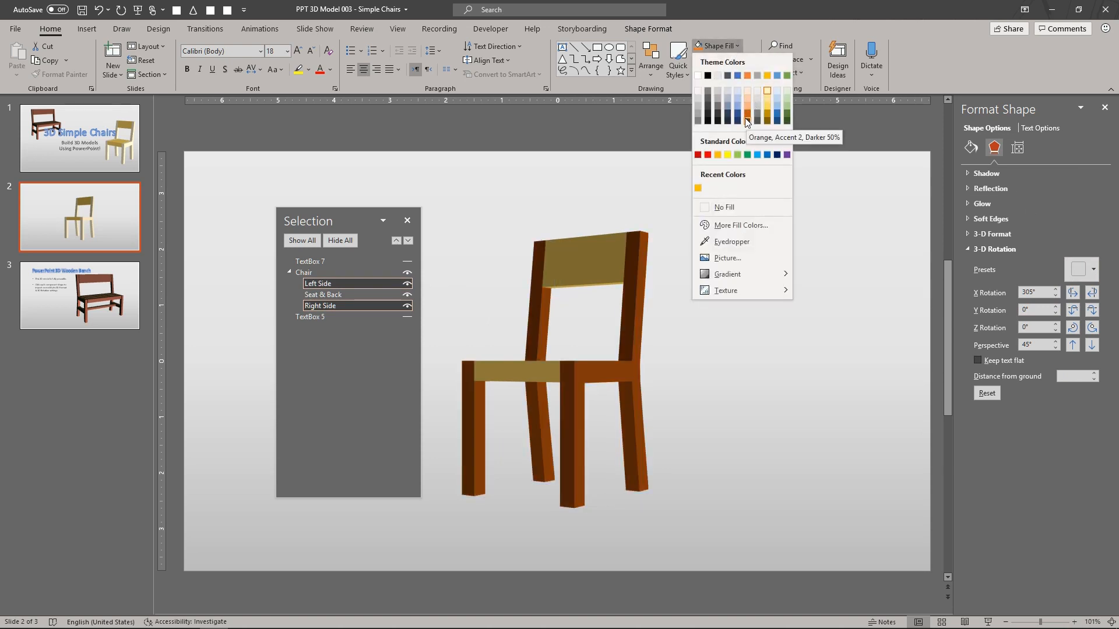
left_click(739, 106)
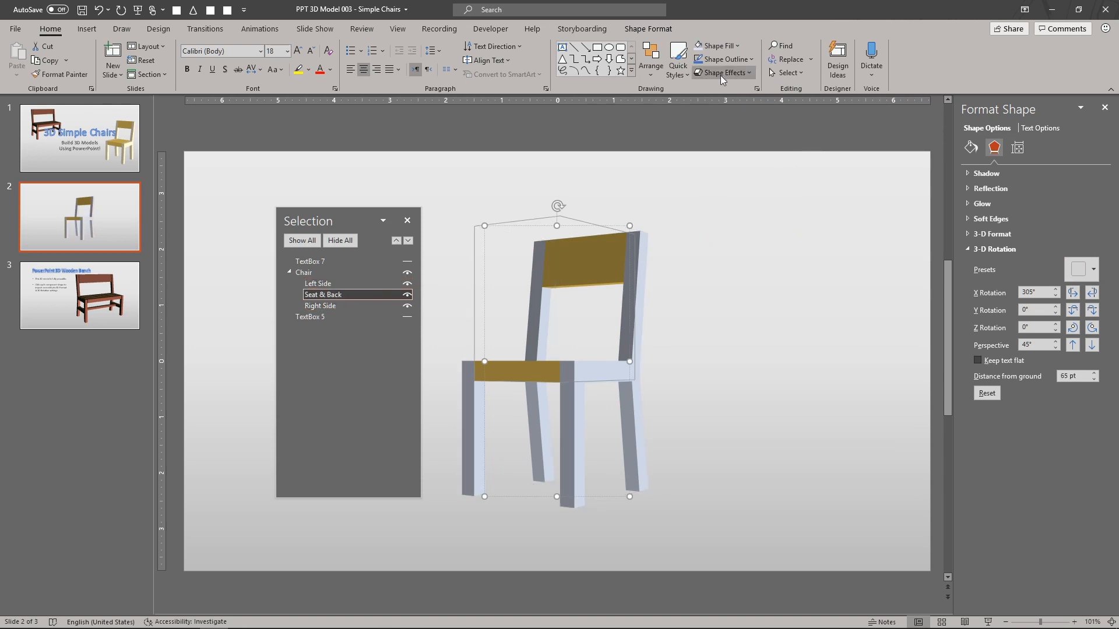
- Fill the Seat & Back dark orange and tilt the chair to 15° Y rotation to show the seat top
left_click(715, 46)
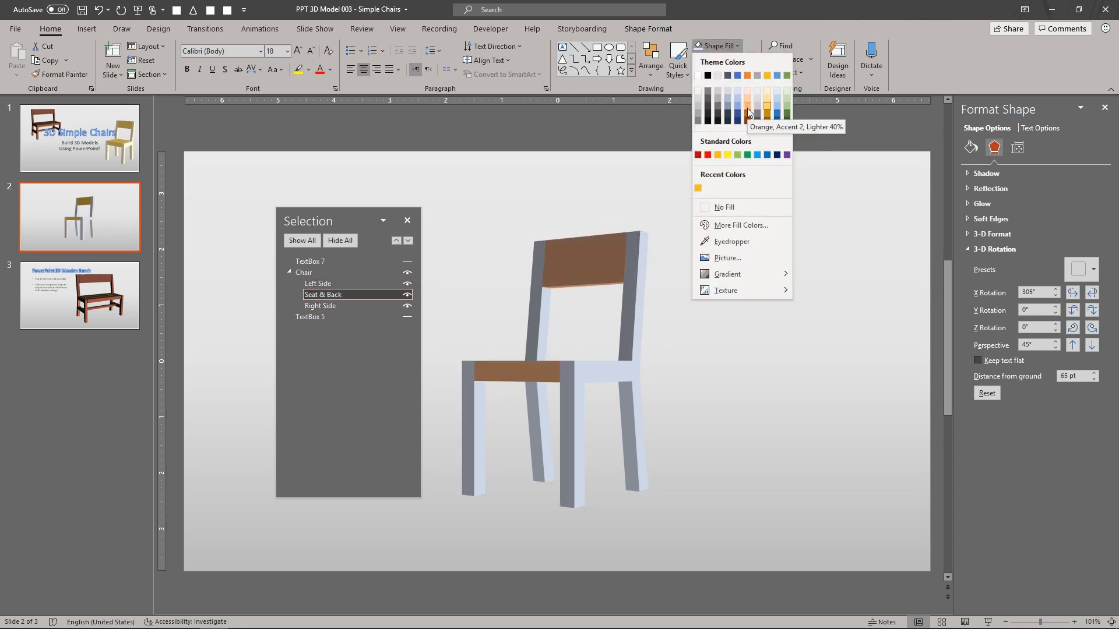
left_click(748, 110)
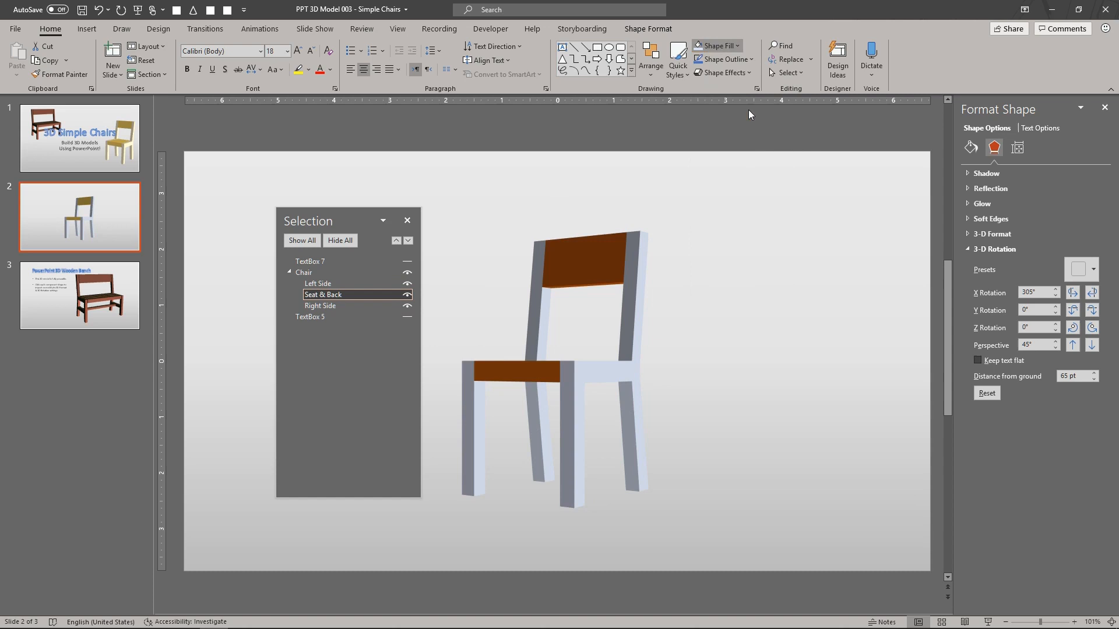
left_click(1072, 309)
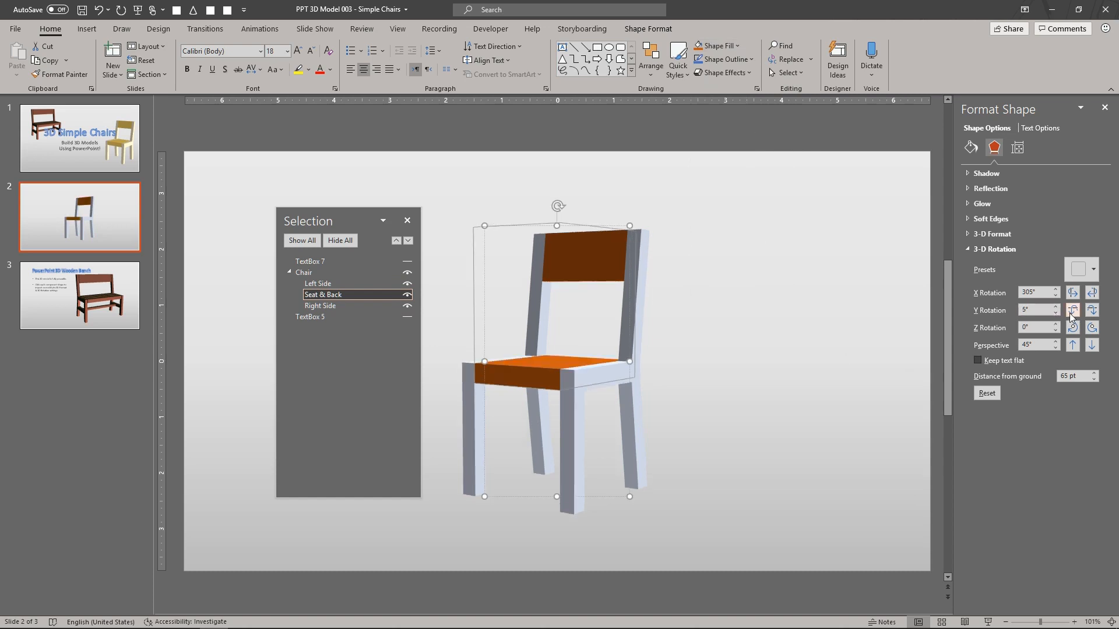
left_click(1073, 310)
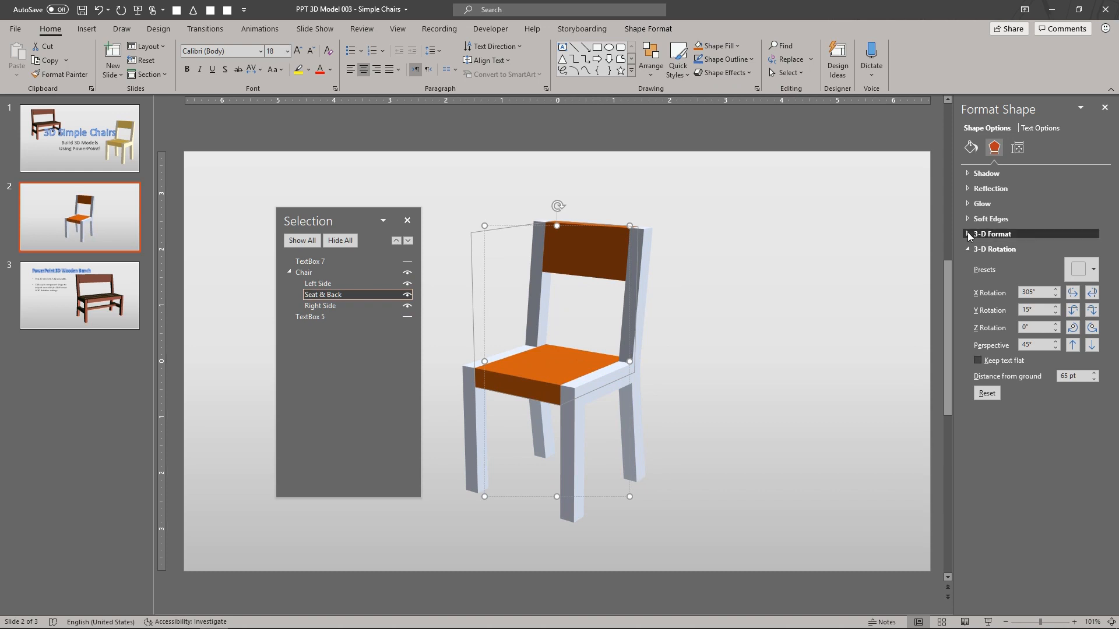
- Browse the 3-D Format material presets for the seat, keeping the original material
left_click(989, 233)
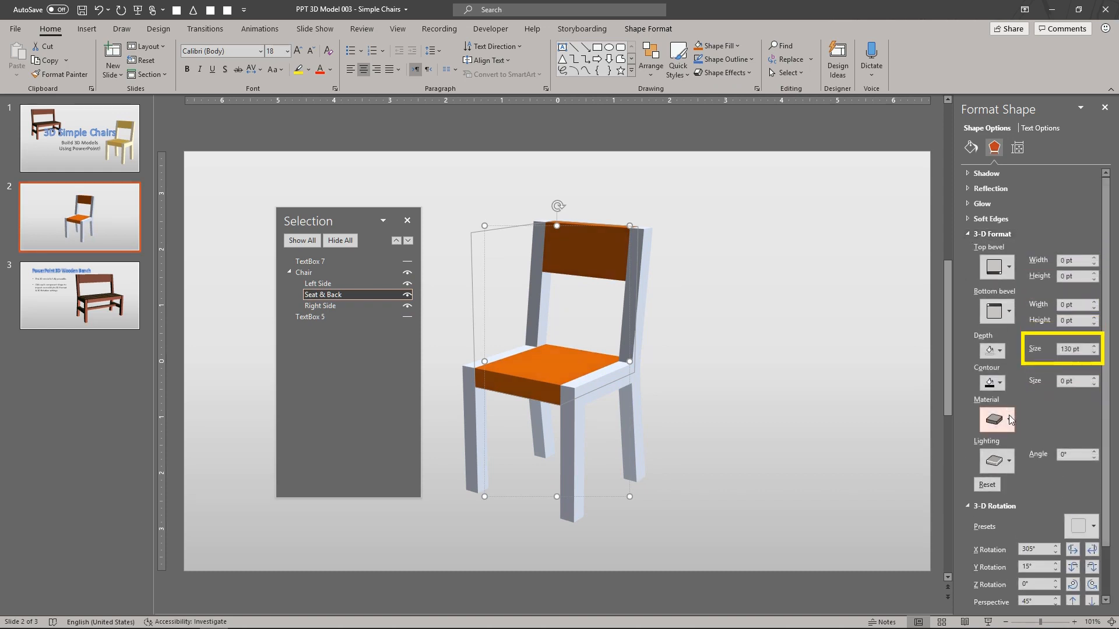
left_click(1009, 420)
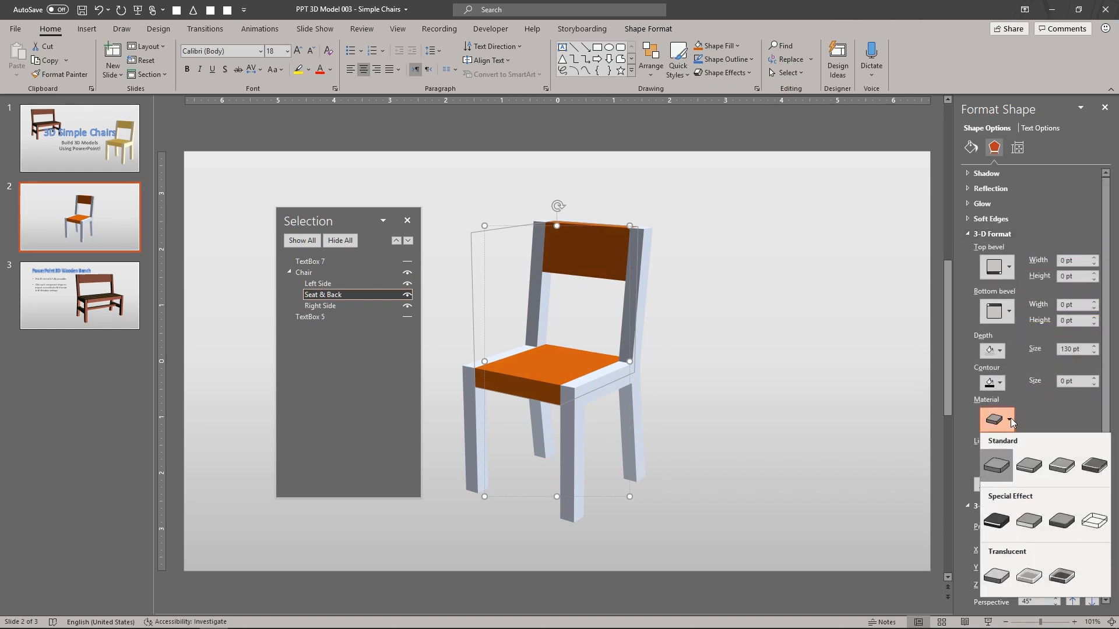
left_click(1092, 465)
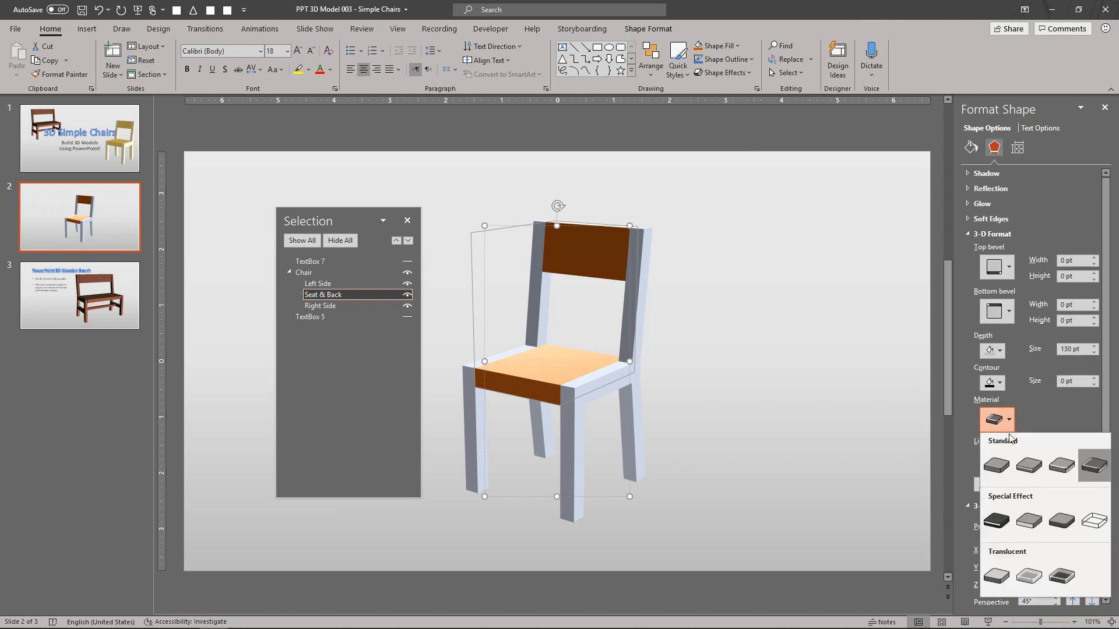
left_click(1060, 520)
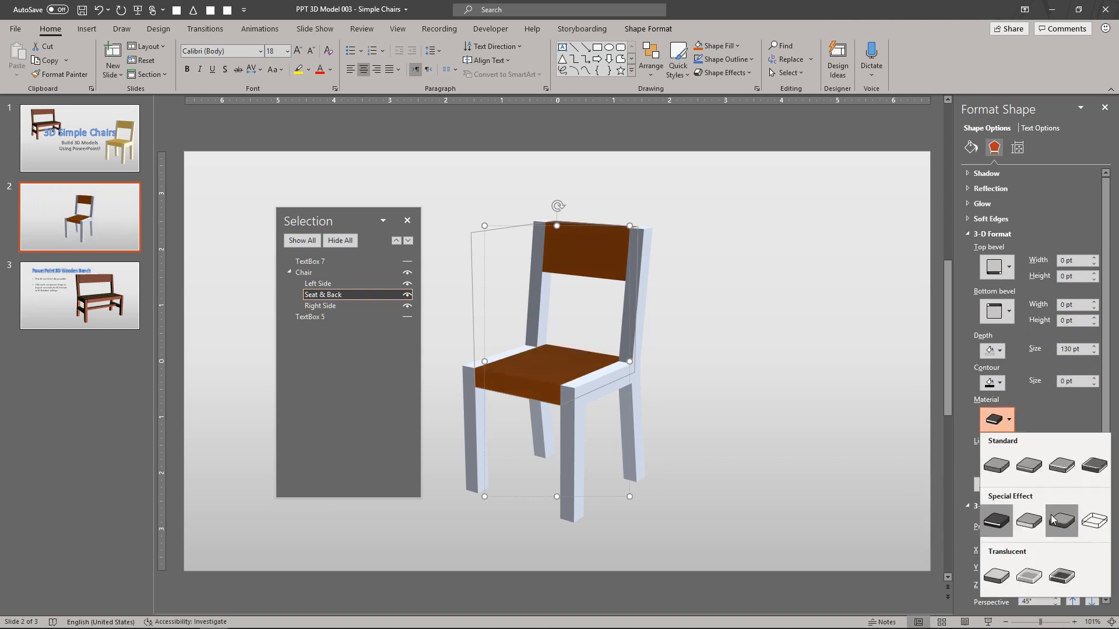
left_click(1028, 521)
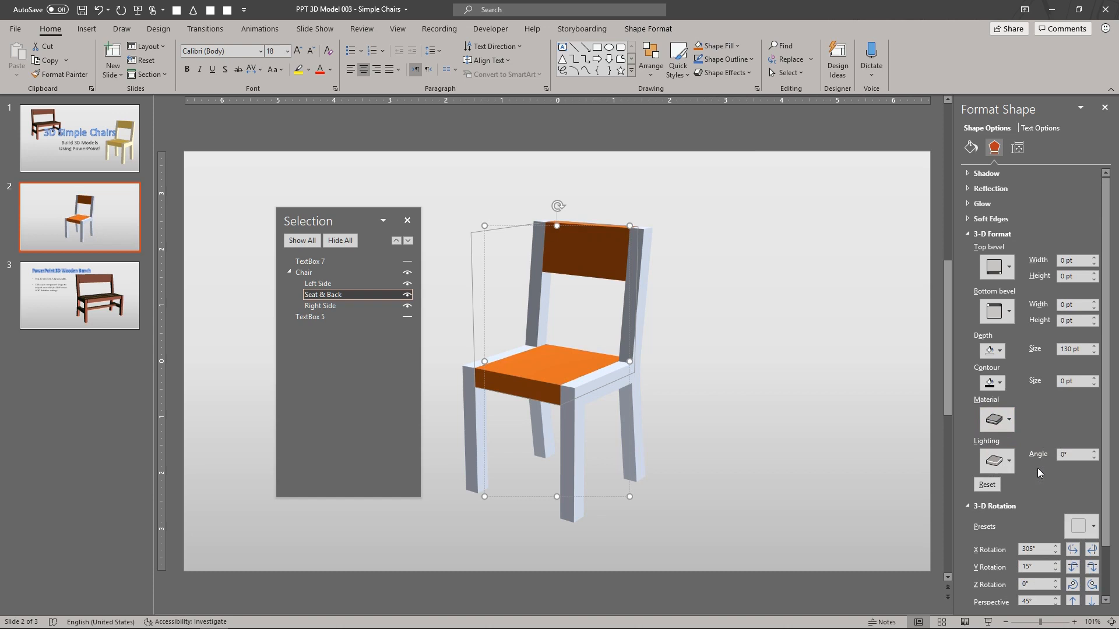
- Try brighter and cool lighting, then apply a warm lighting scheme giving cream sides
left_click(1008, 421)
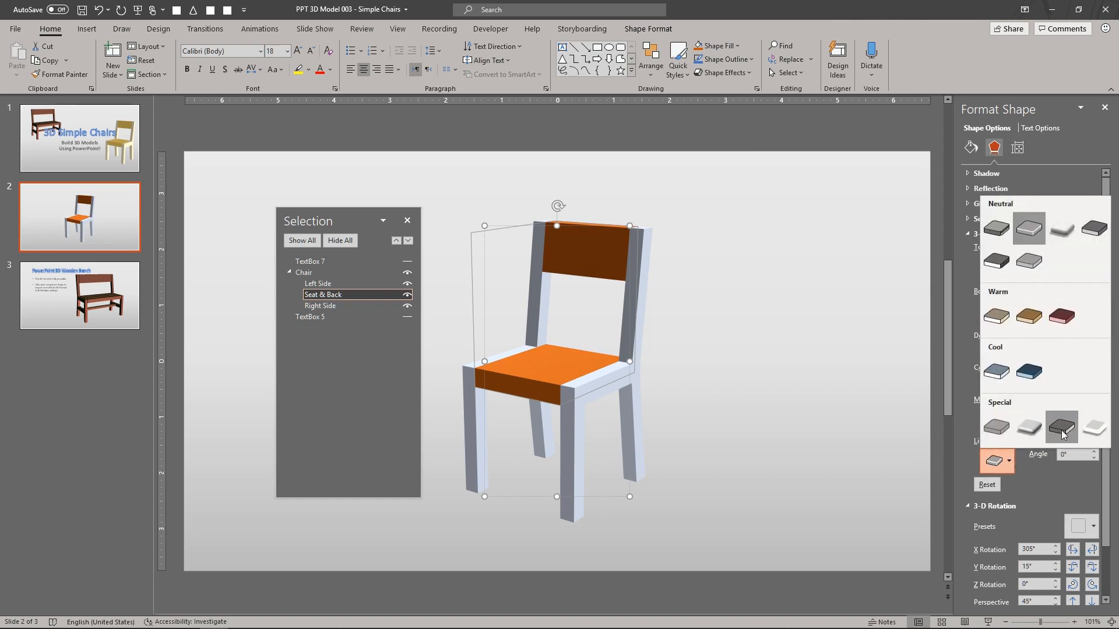
left_click(1061, 427)
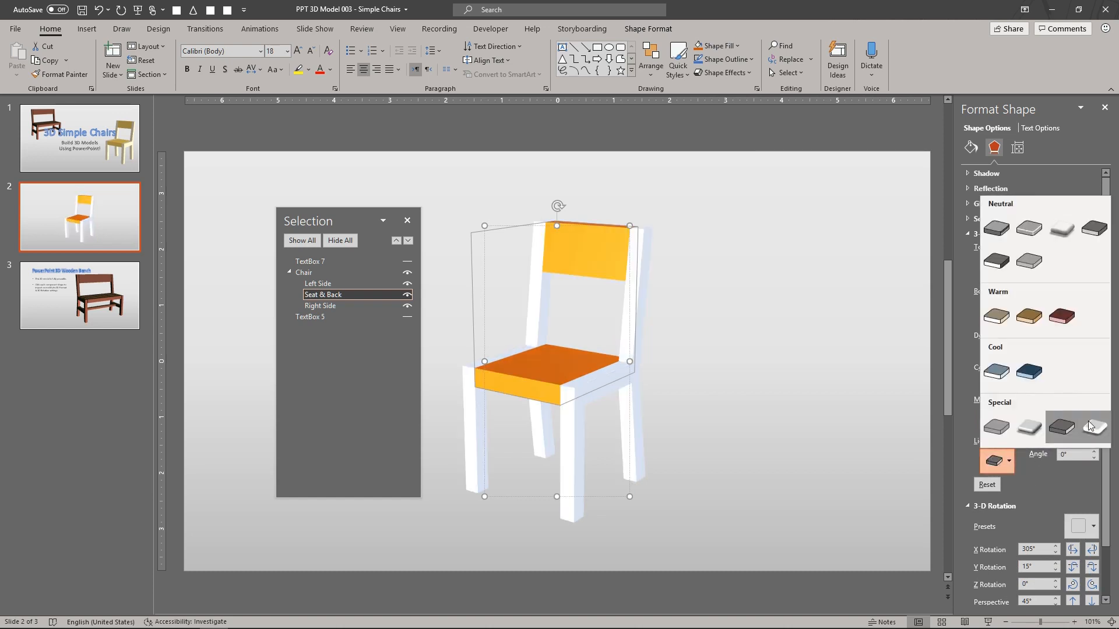
left_click(1092, 427)
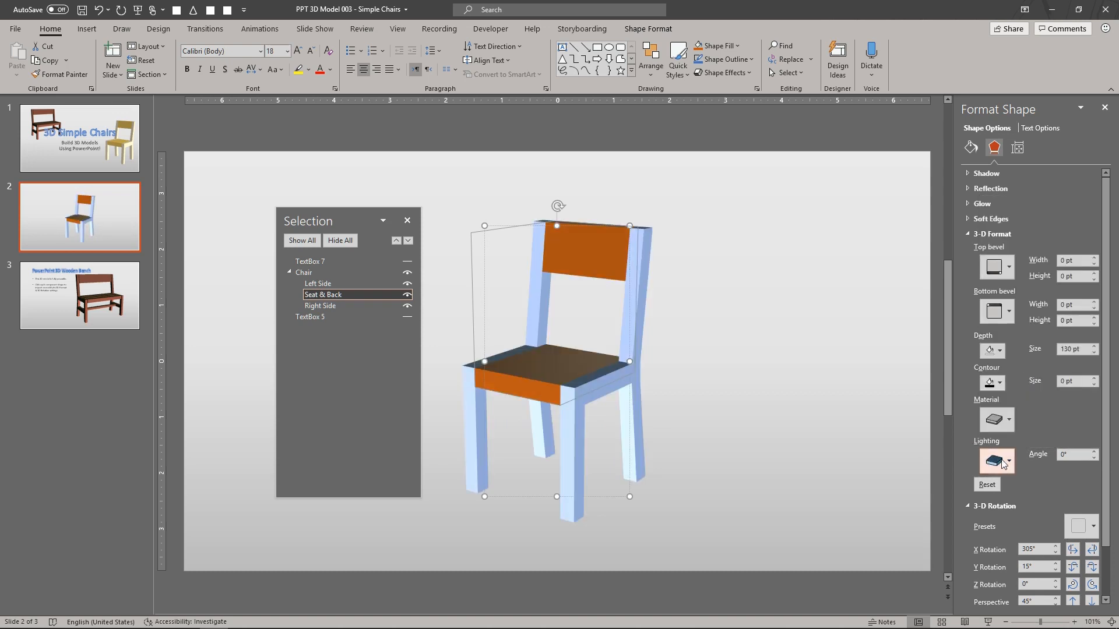
left_click(993, 461)
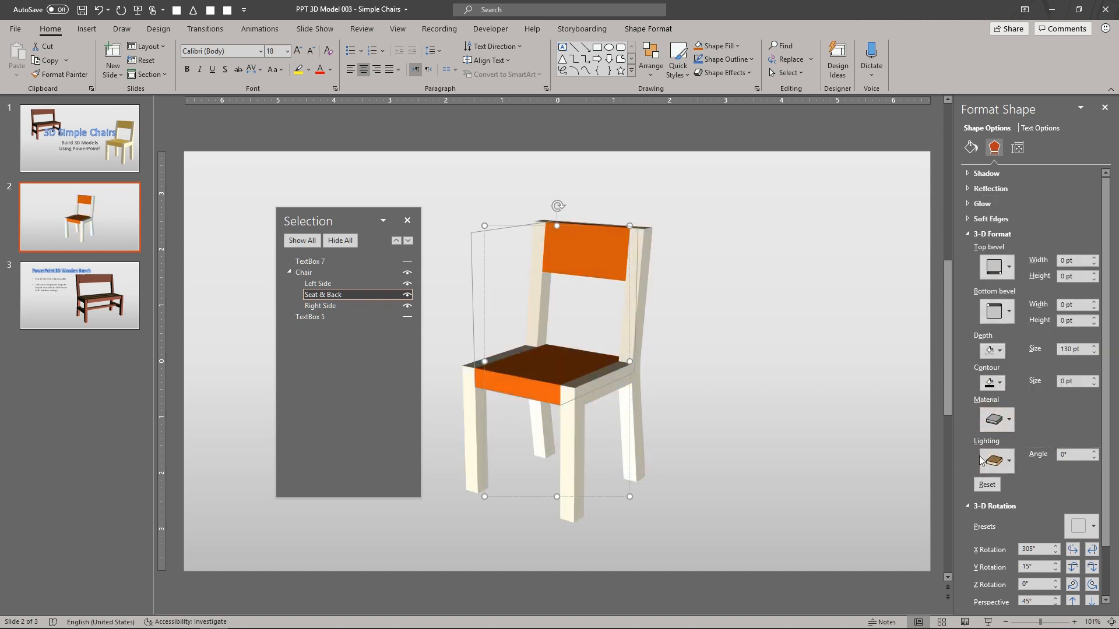
left_click(841, 373)
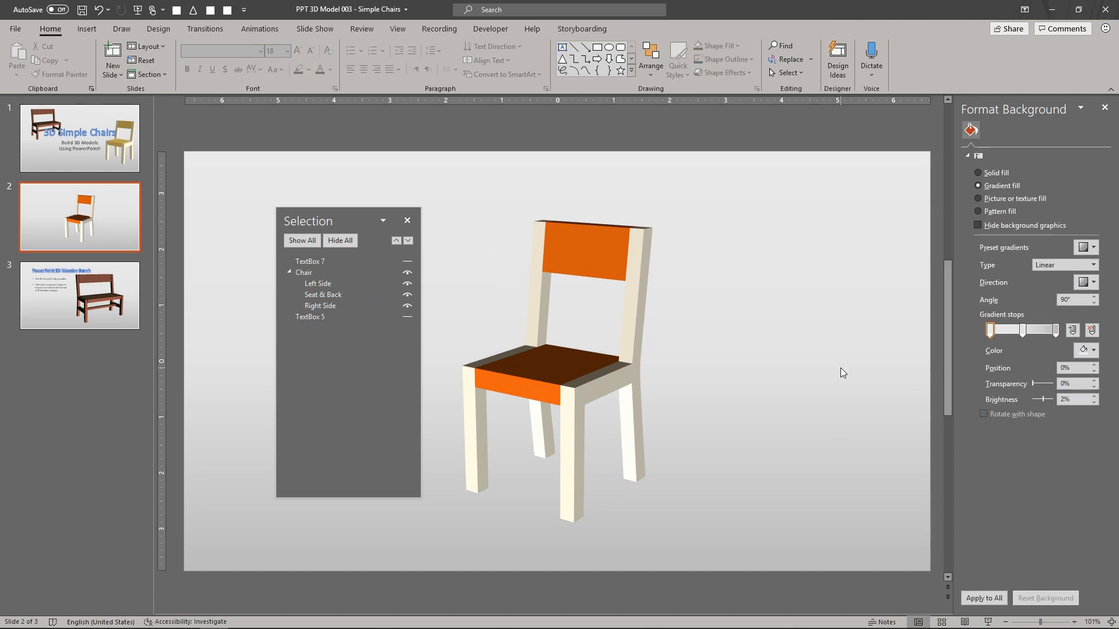
- Reset the whole Chair group's 3-D format, flattening it to unrotated 2D shapes
left_click(303, 272)
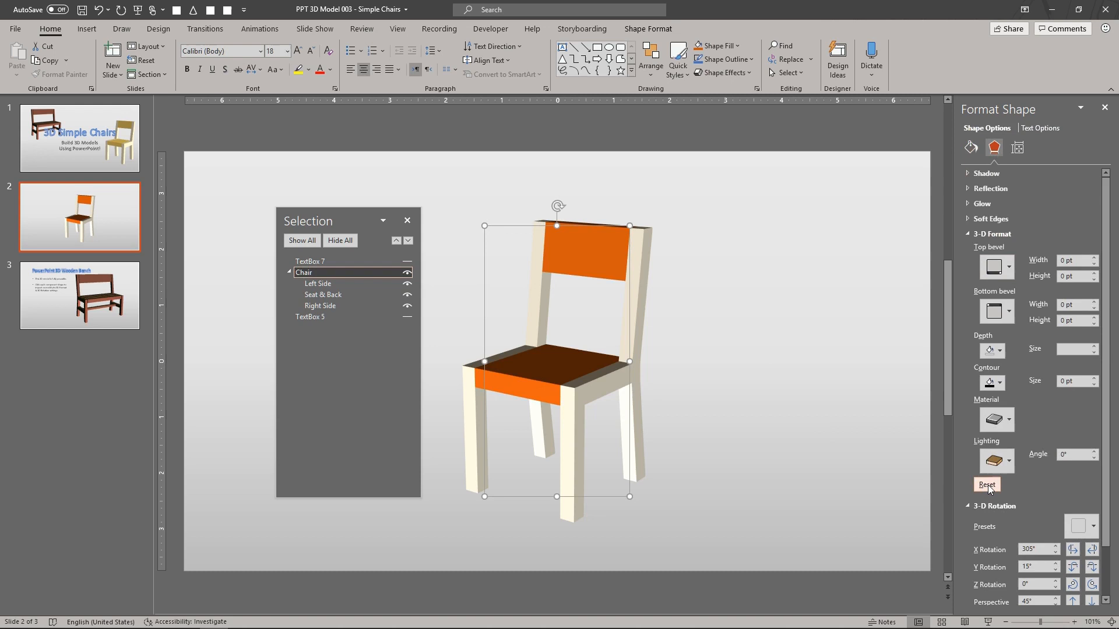
left_click(986, 485)
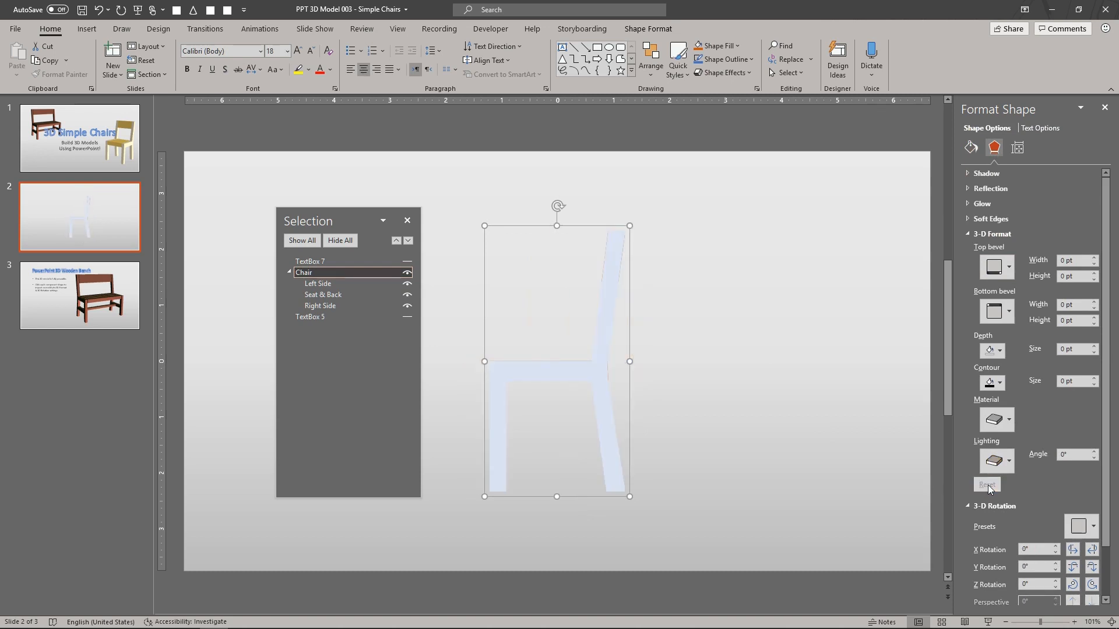